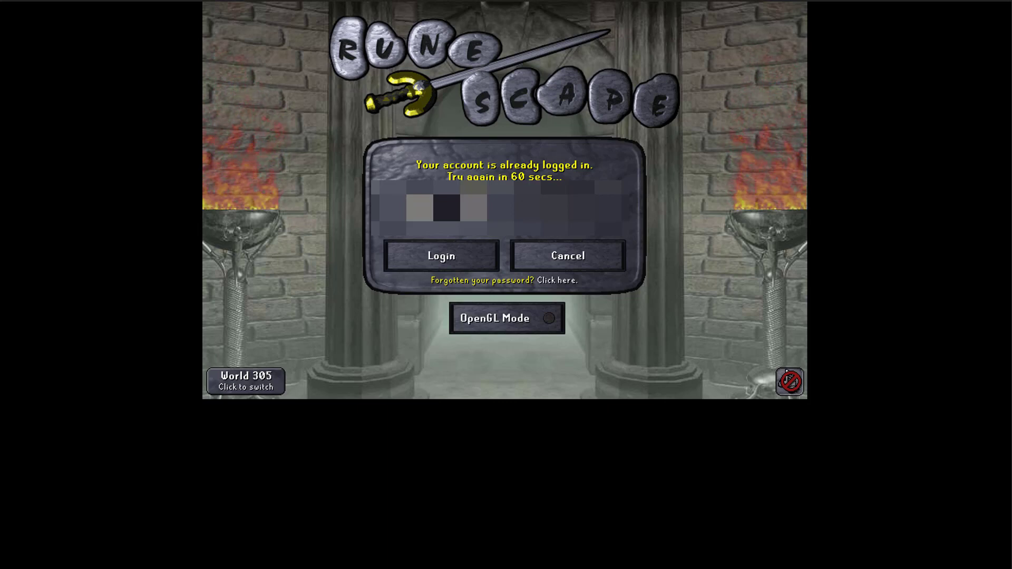
mouse_move(404, 263)
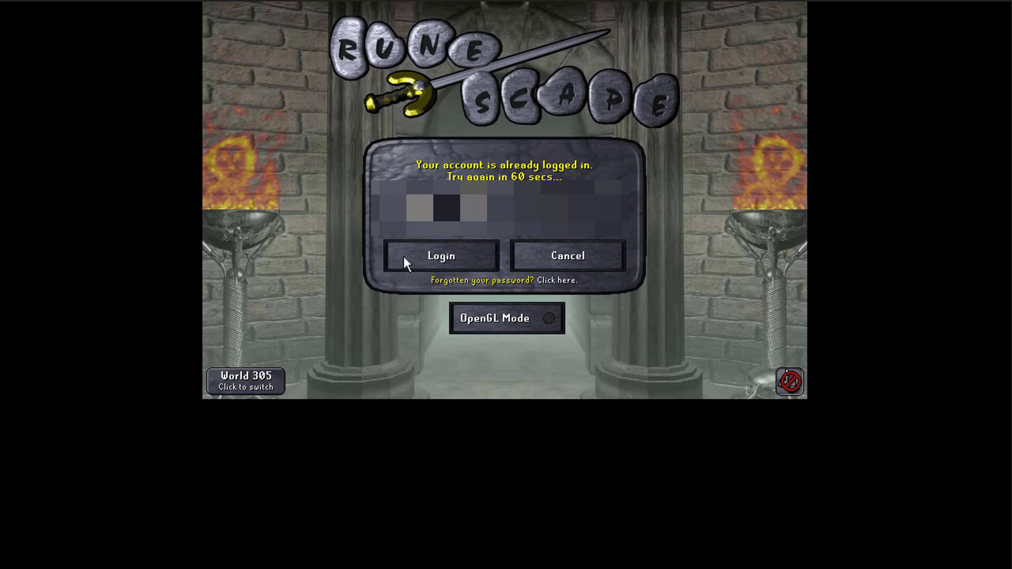
- Retry the RuneScape login from the 'account is already logged in' error screen
left_click(441, 256)
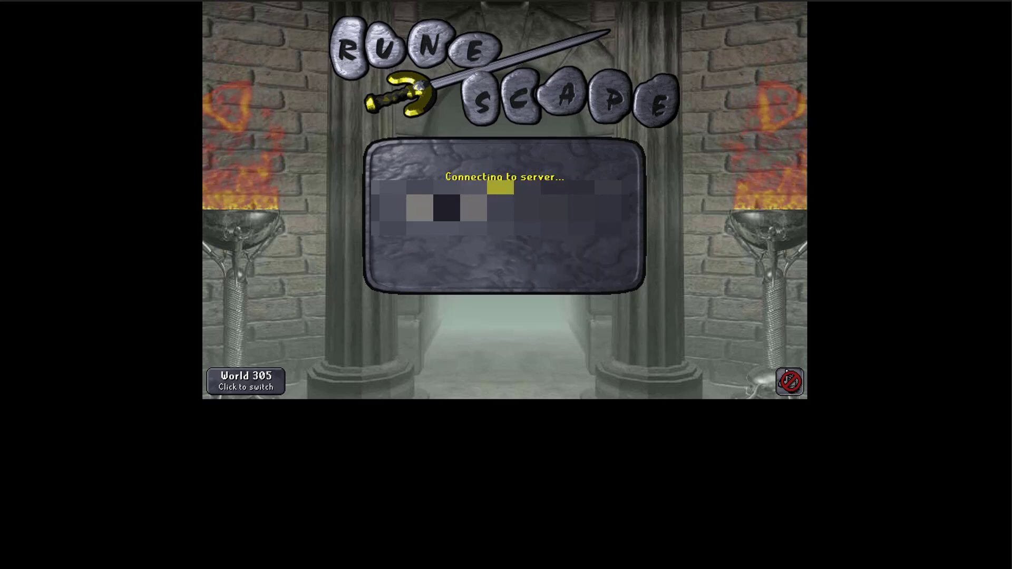
mouse_move(489, 240)
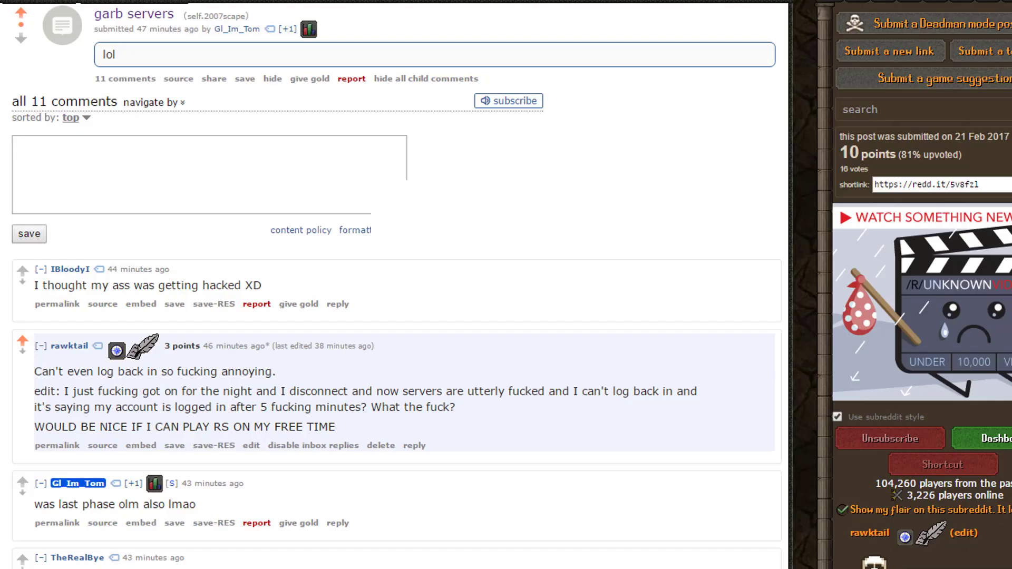
scroll("down", 3)
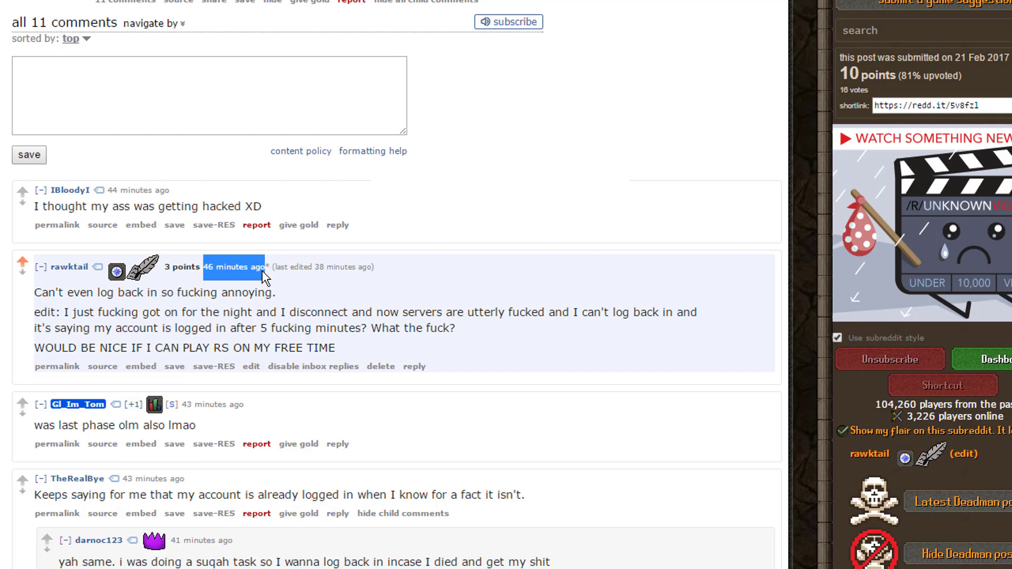
mouse_move(236, 268)
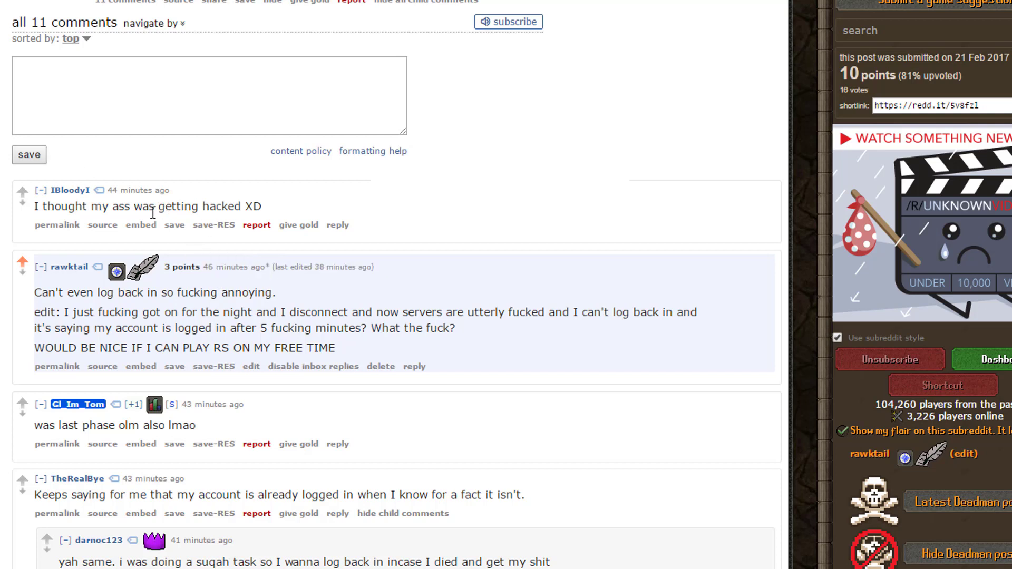
scroll("down", 3)
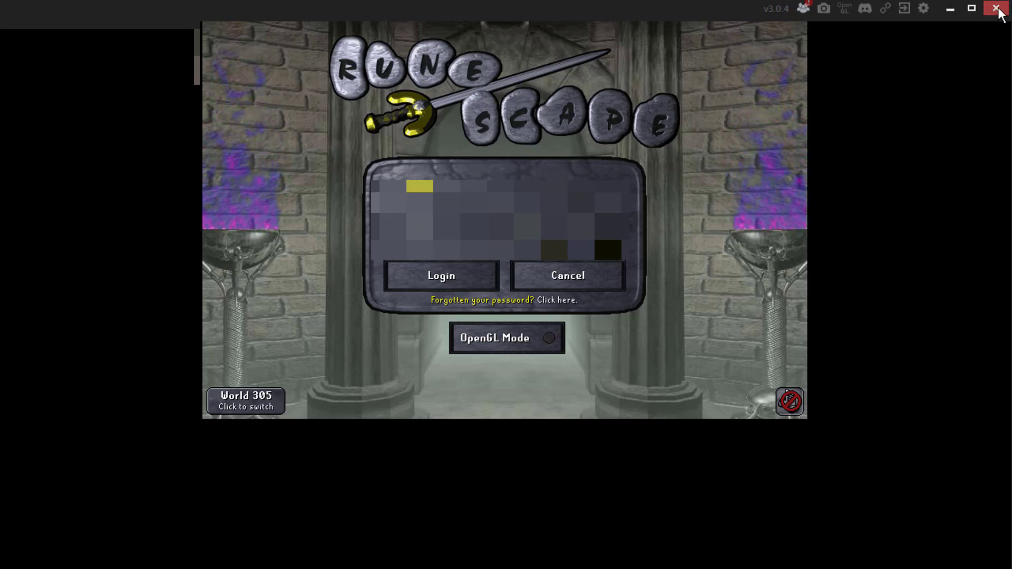
- Close the OSBuddy window twice and drag the Exit Confirmation prompt aside
left_click(998, 9)
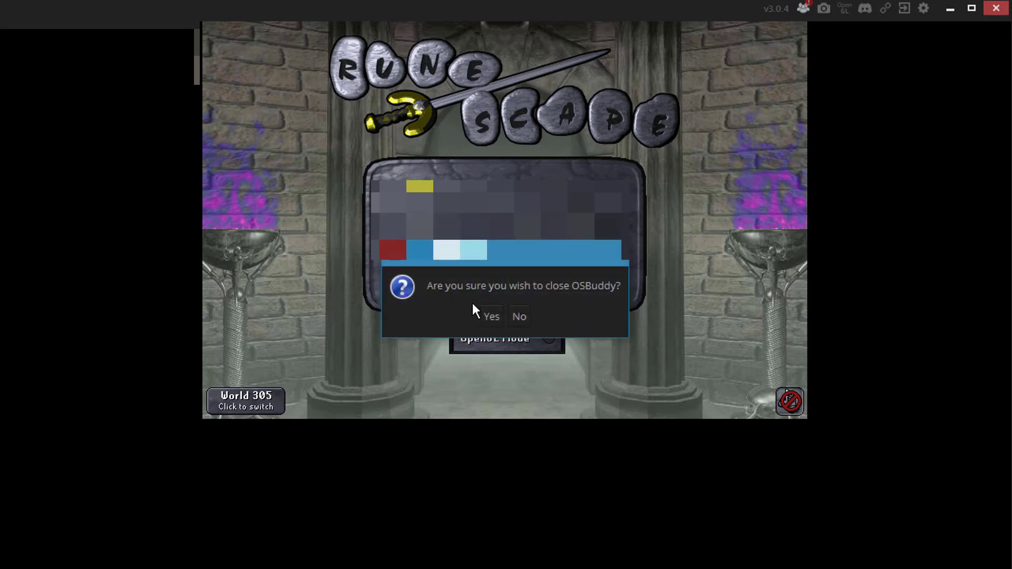
left_click(518, 316)
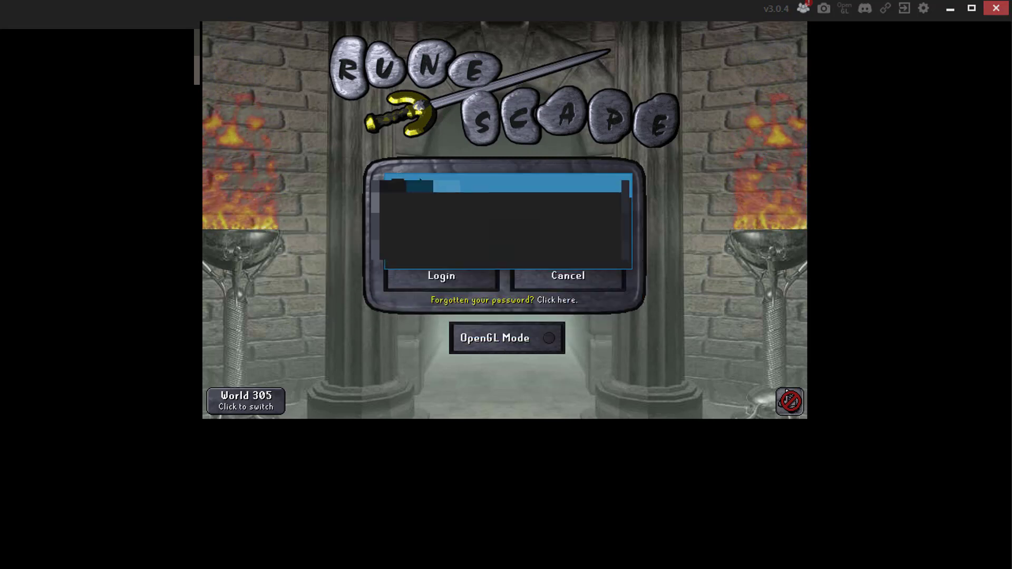
left_click(1000, 7)
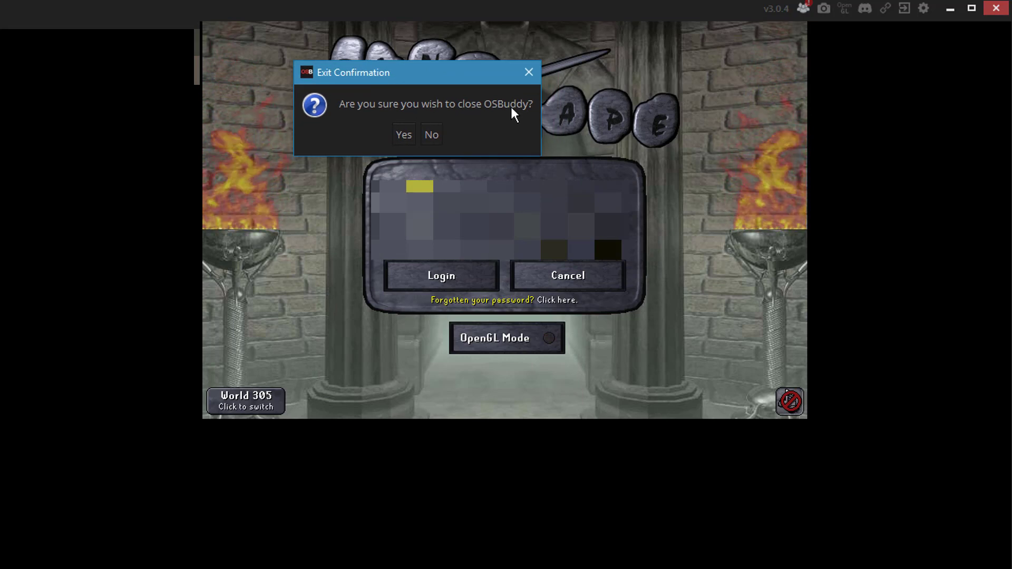
left_click_drag(417, 72, 347, 64)
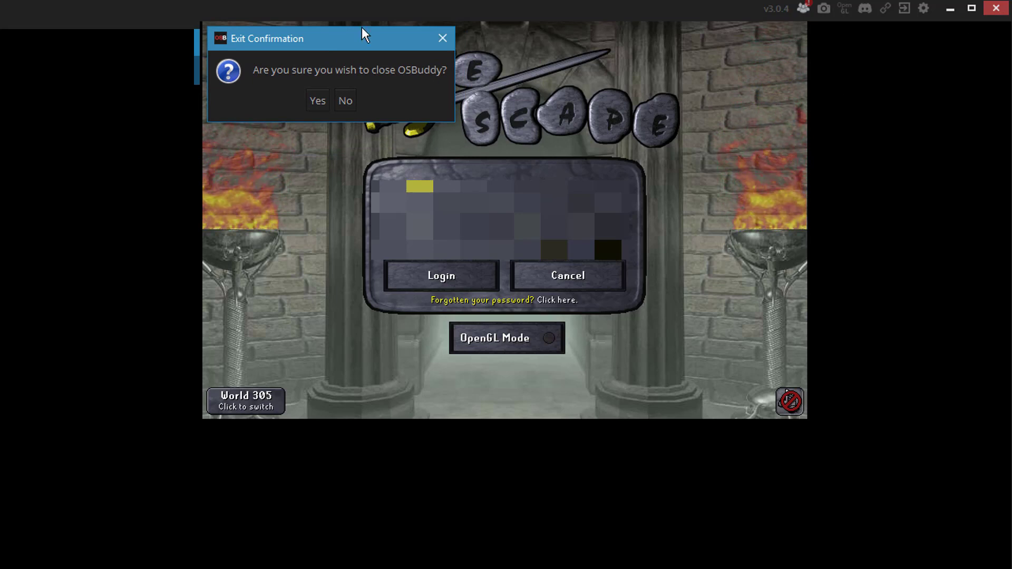
left_click_drag(267, 39, 339, 27)
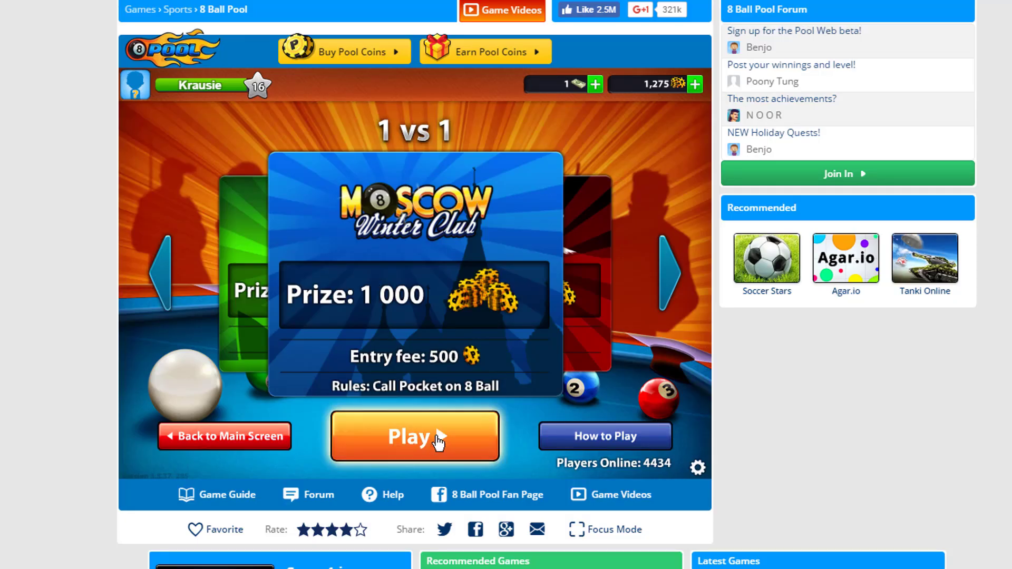
- Play the Moscow Winter Club 1 vs 1 match to enter matchmaking
left_click(413, 436)
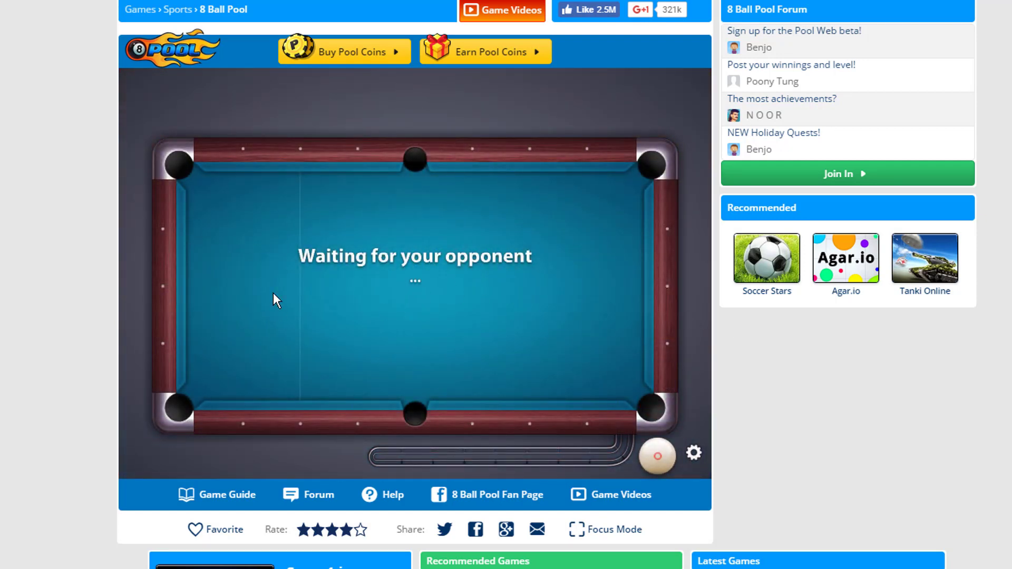
mouse_move(323, 304)
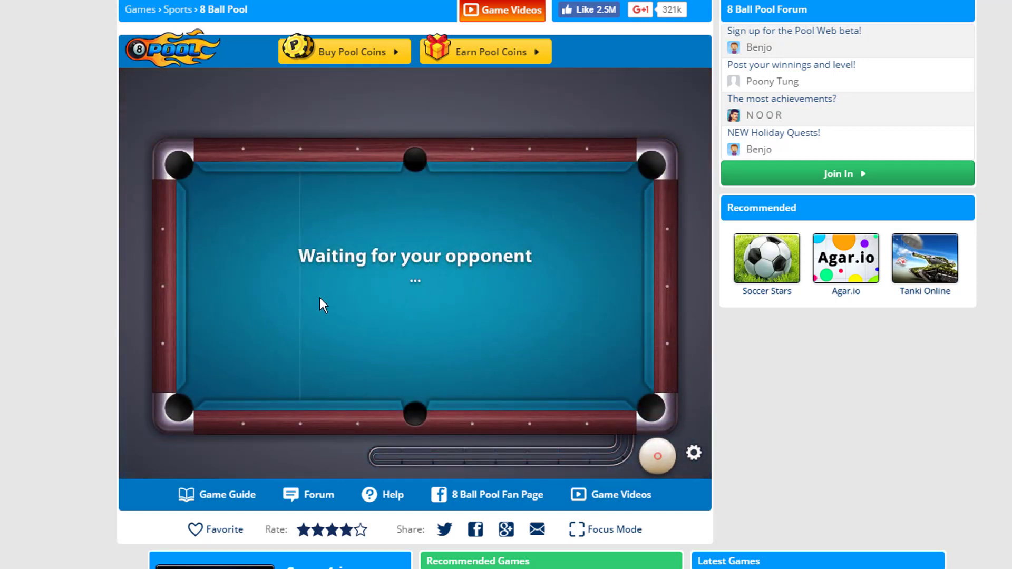
mouse_move(360, 308)
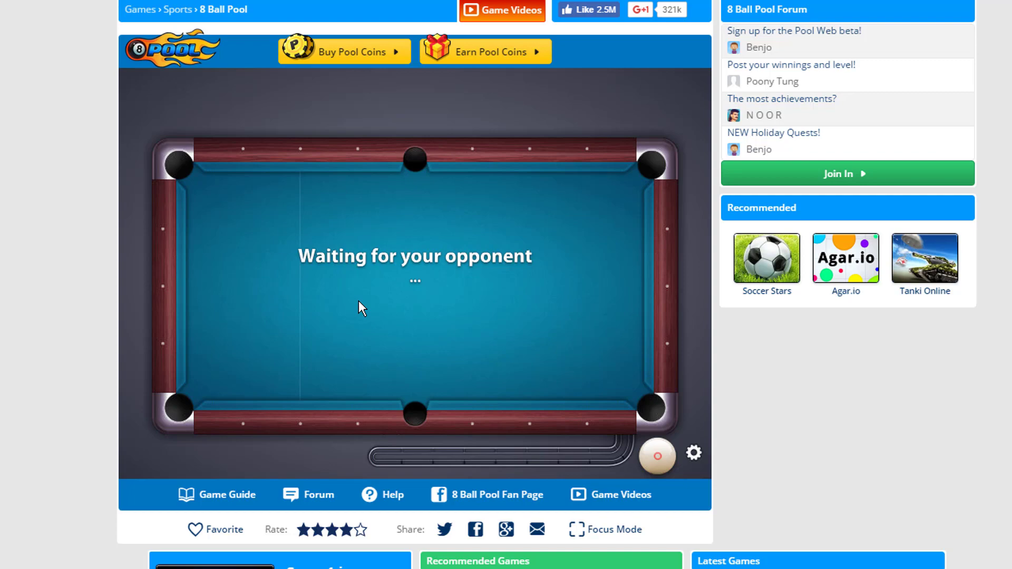